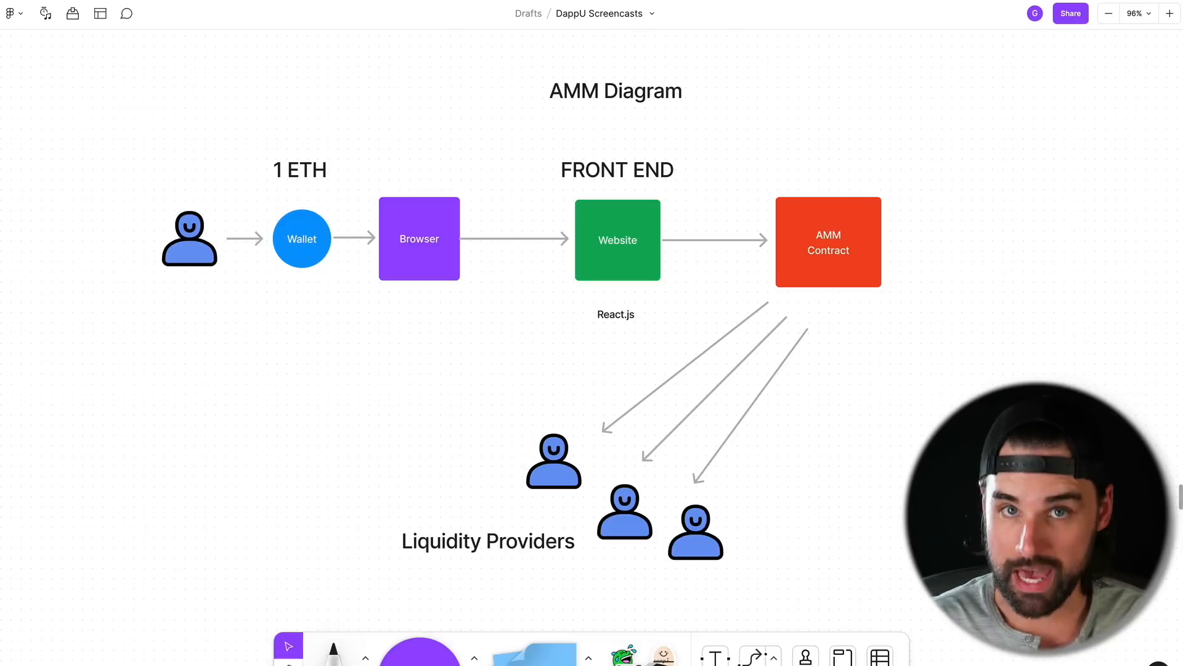
pyautogui.moveTo(835, 155)
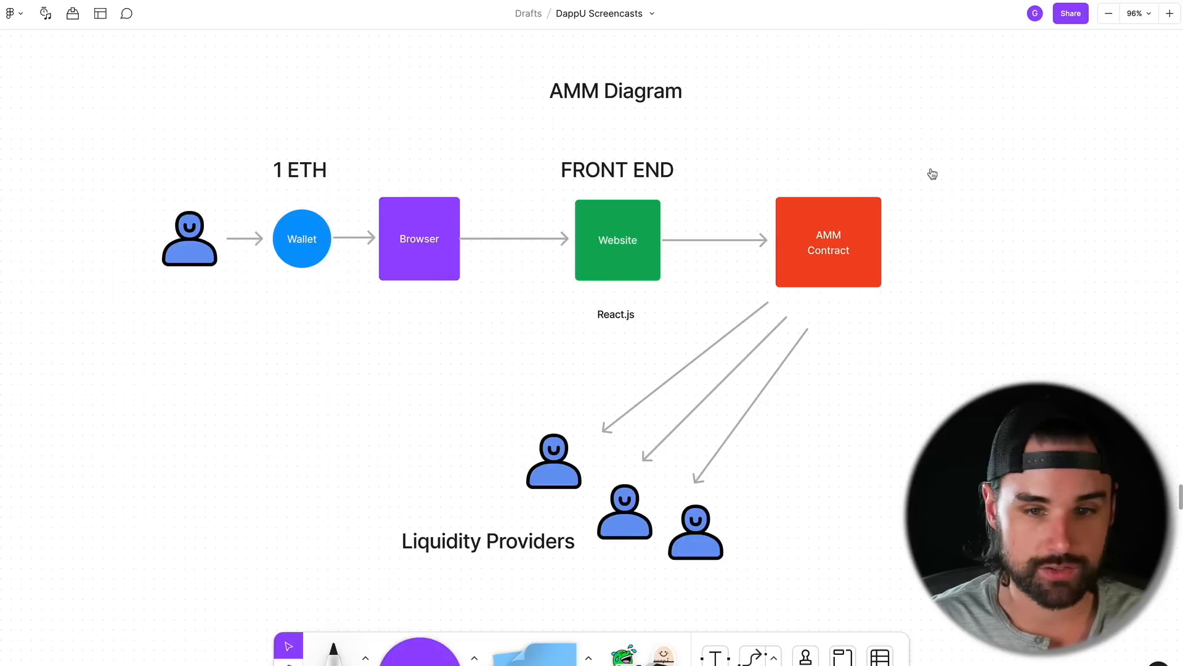
pyautogui.moveTo(892, 169)
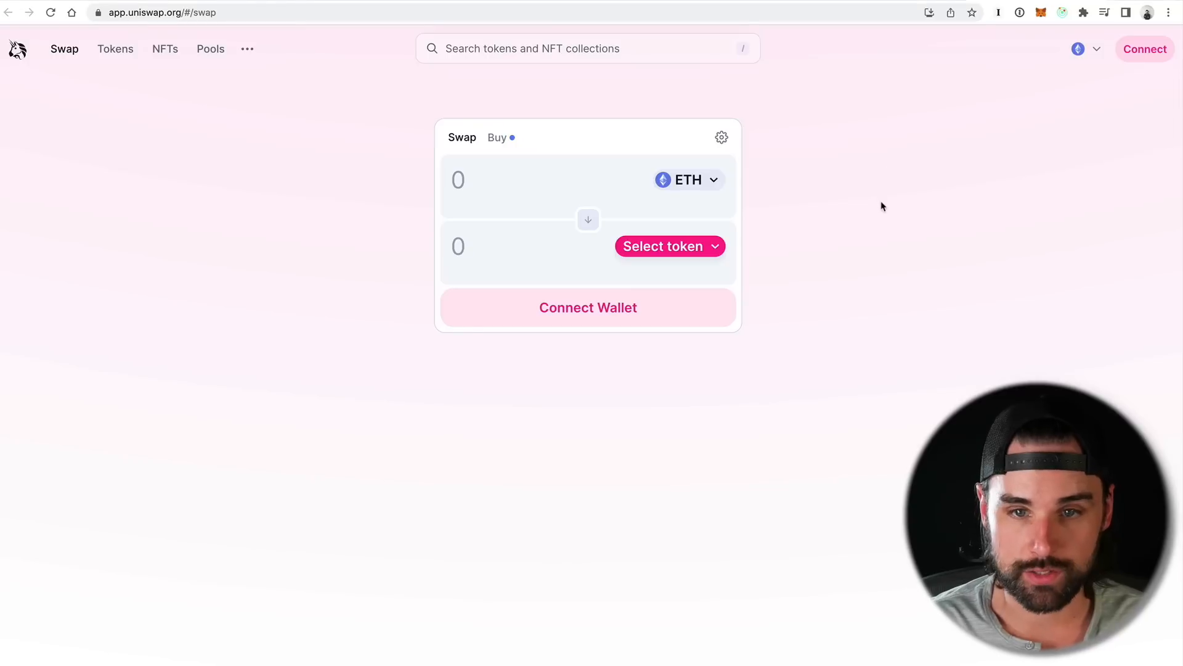
pyautogui.moveTo(954, 173)
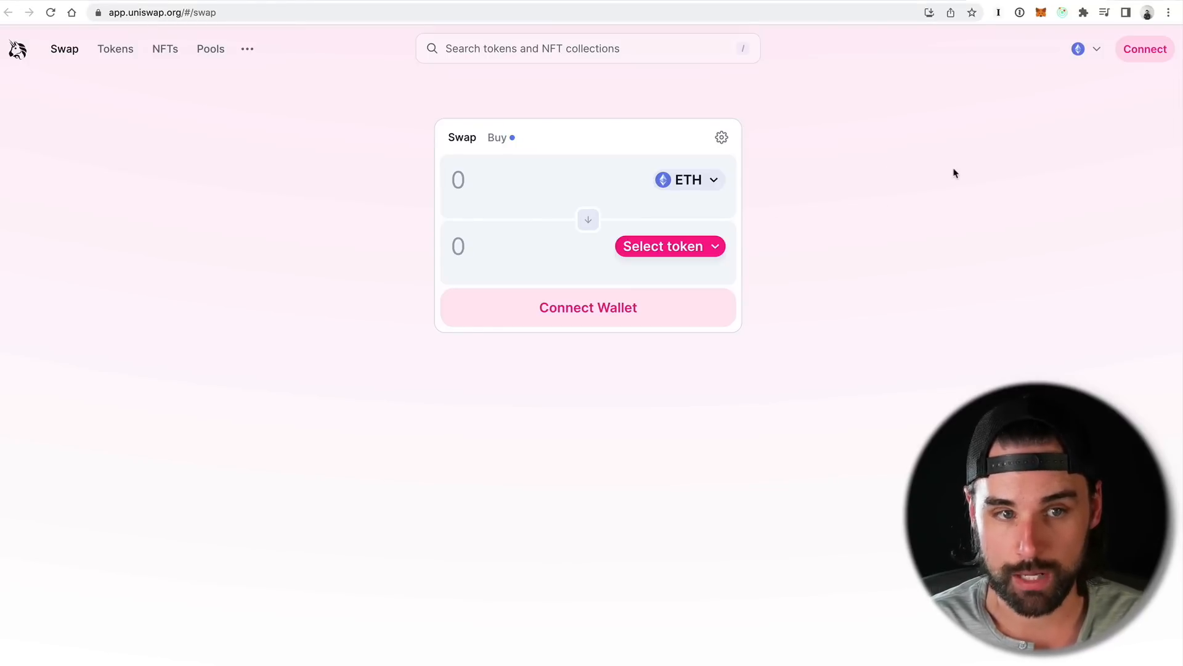
pyautogui.moveTo(954, 239)
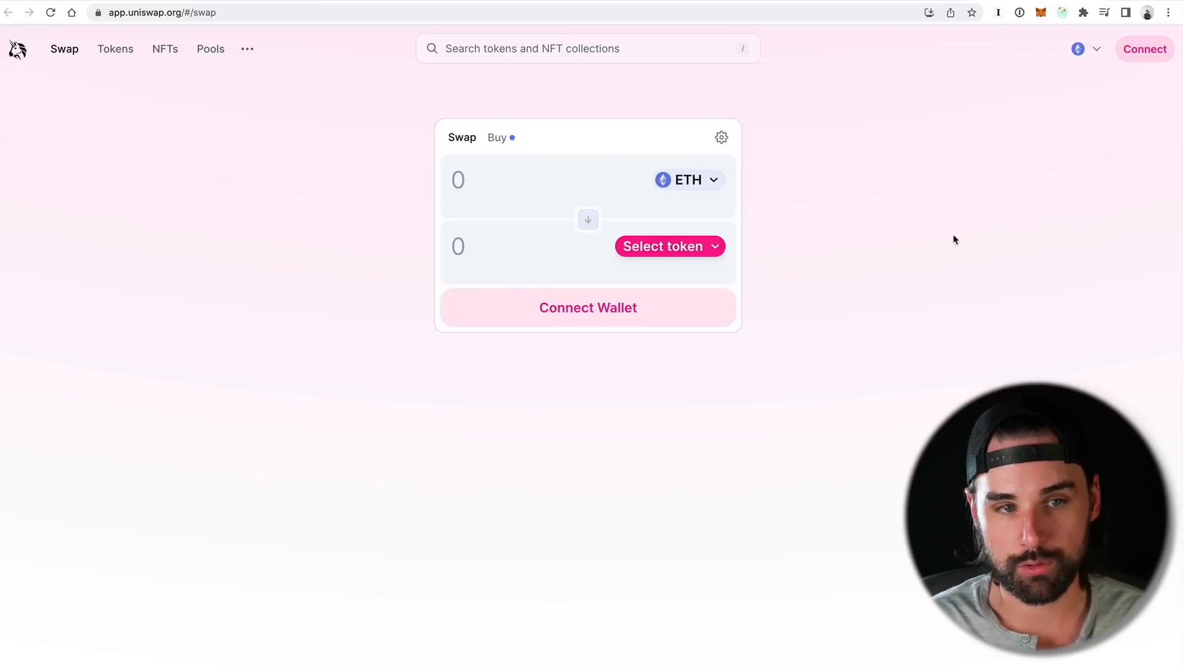
pyautogui.moveTo(825, 256)
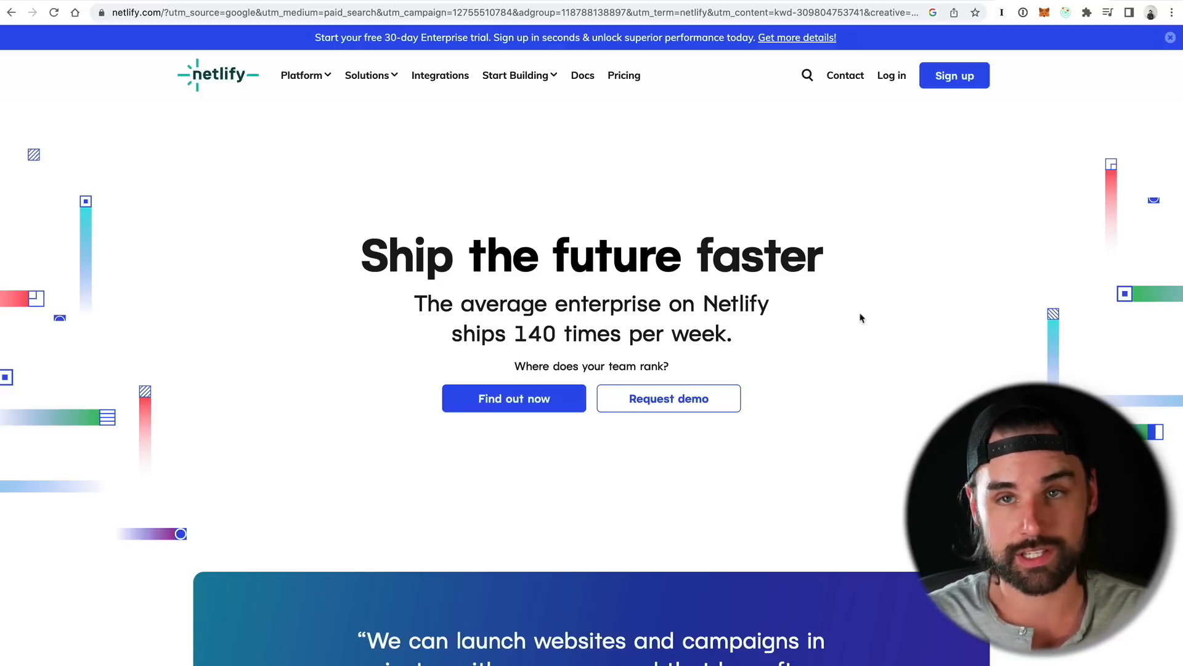
# Navigate from Netlify's homepage to the Fleek homepage at fleek.xyz
pyautogui.write('fleek.xyz')
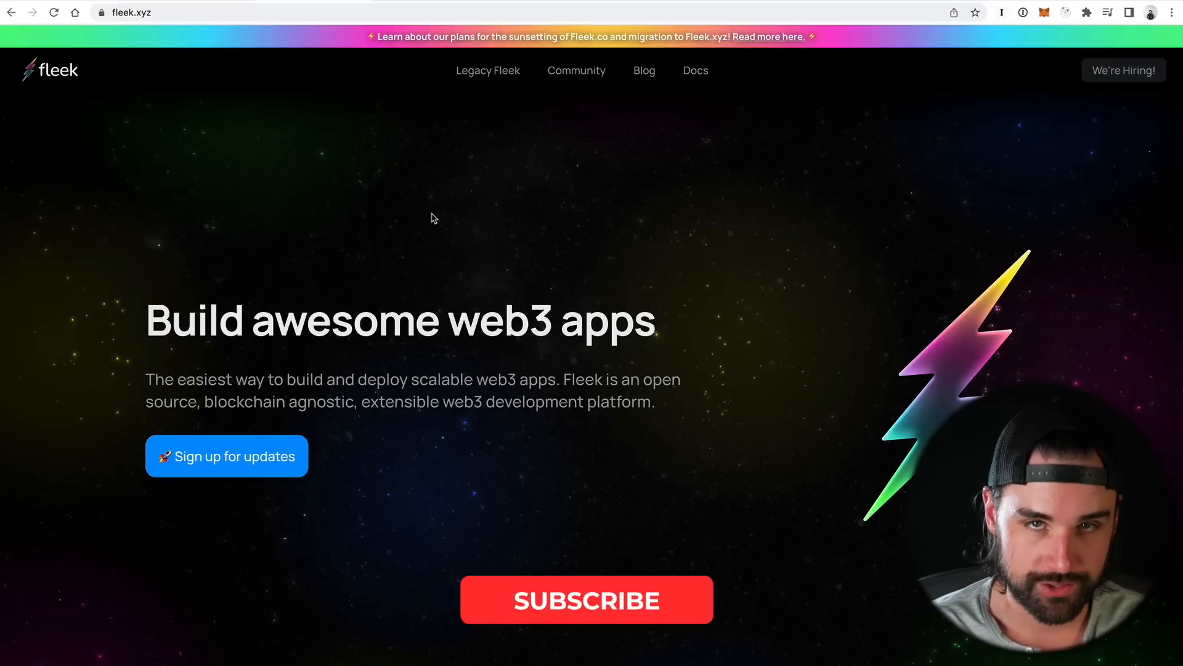
pyautogui.click(586, 600)
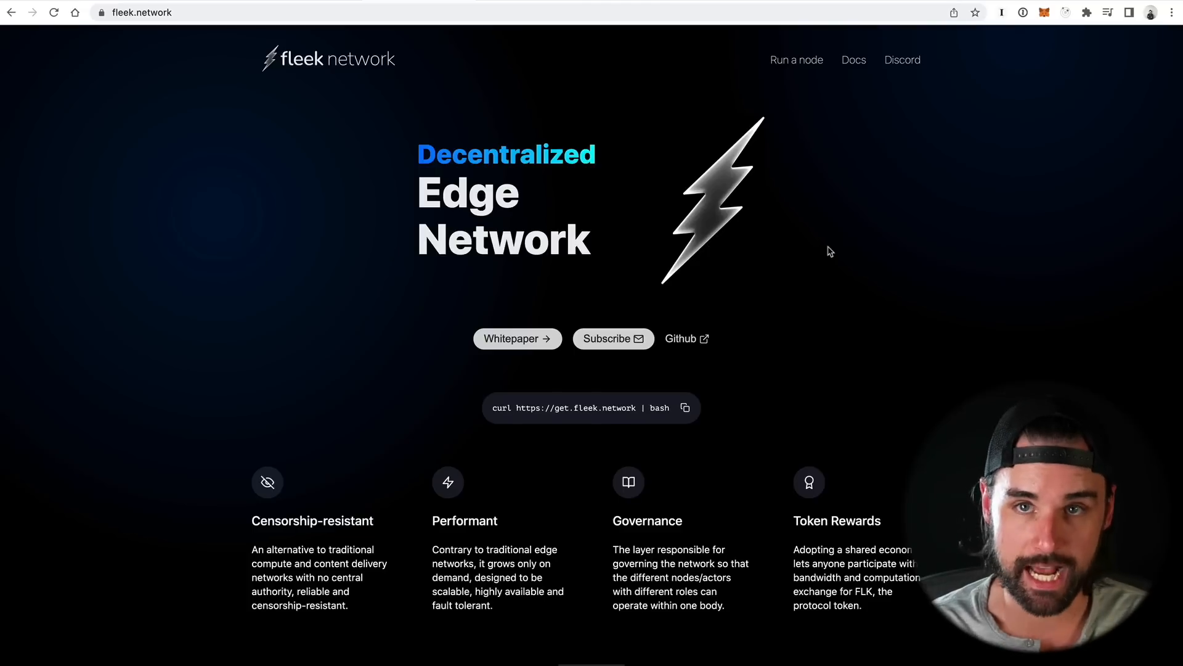
pyautogui.moveTo(875, 250)
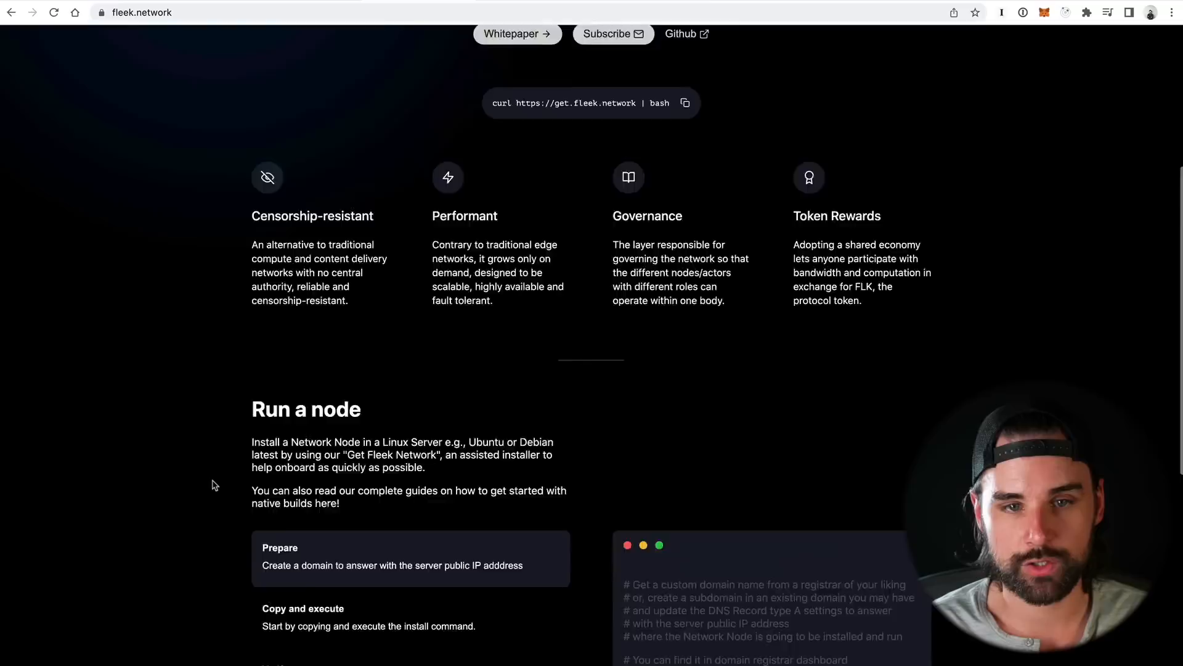
pyautogui.scroll(3)
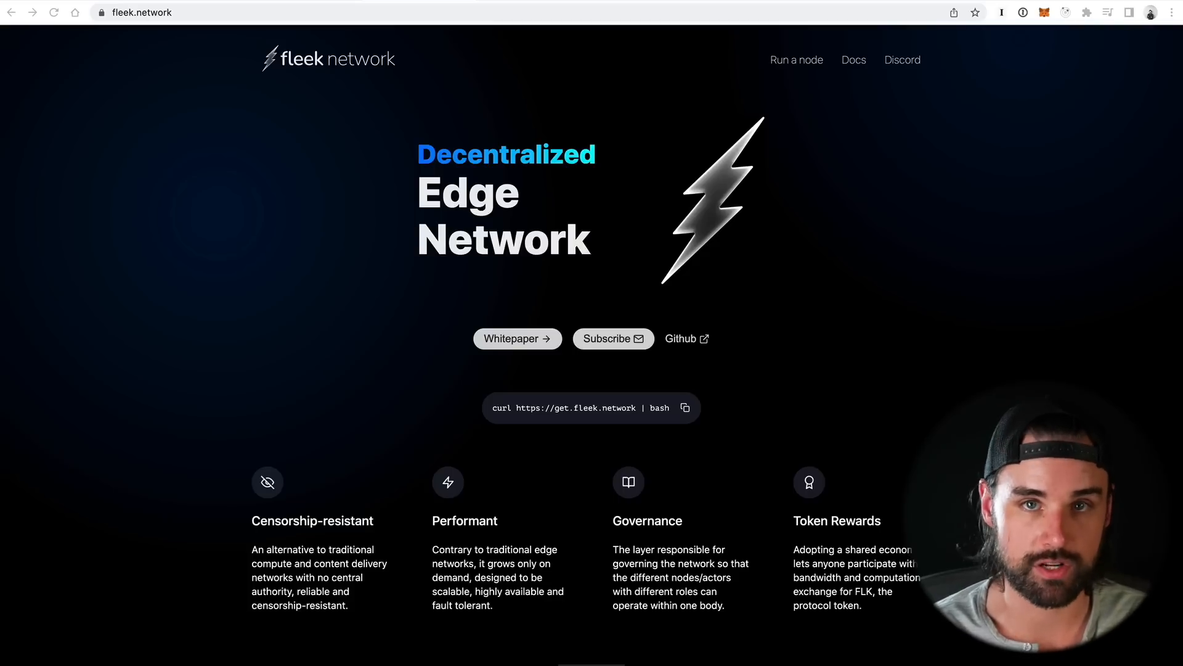
pyautogui.moveTo(793, 548); pyautogui.dragTo(863, 604)
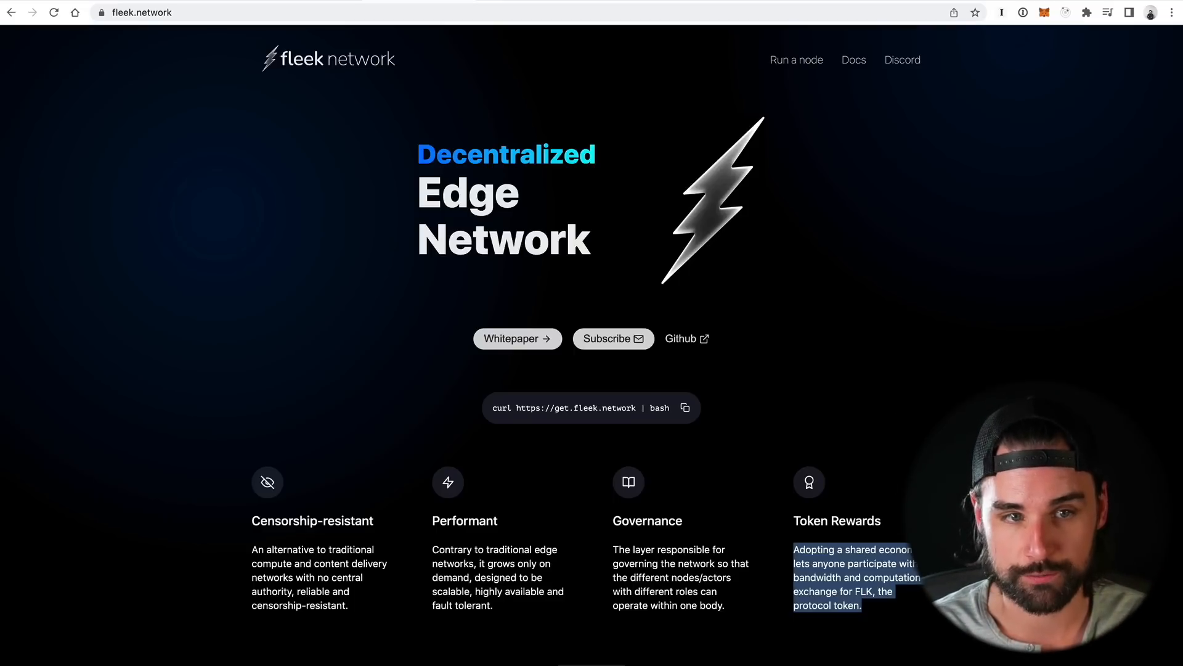
pyautogui.scroll(-3)
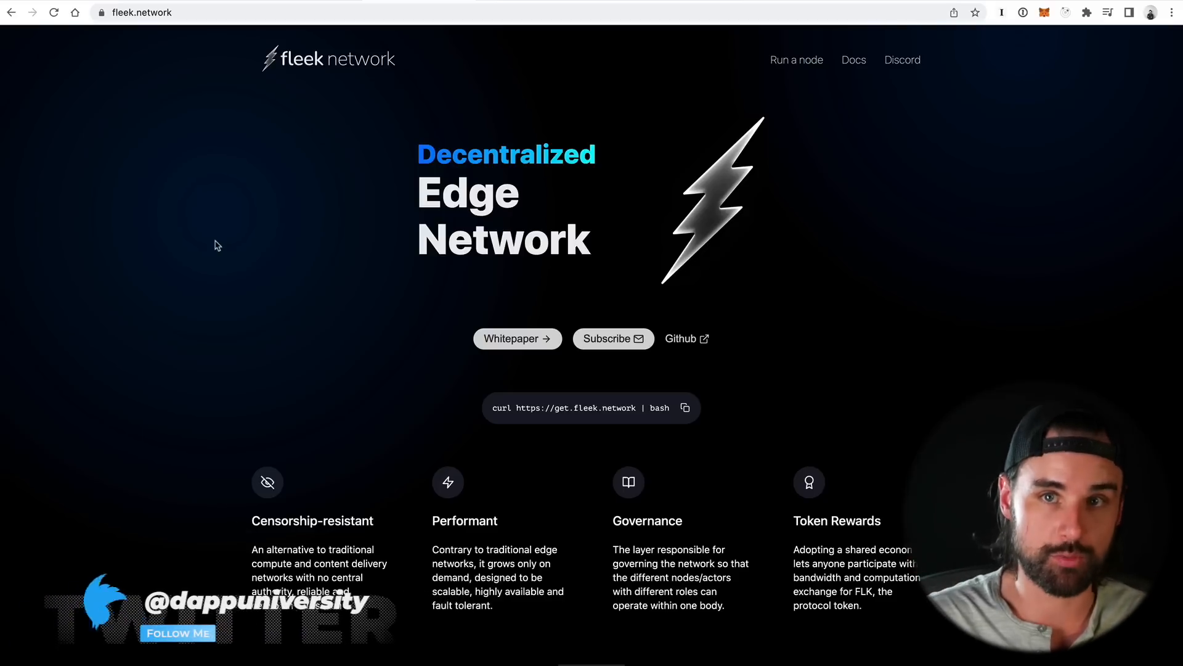
pyautogui.scroll(-3)
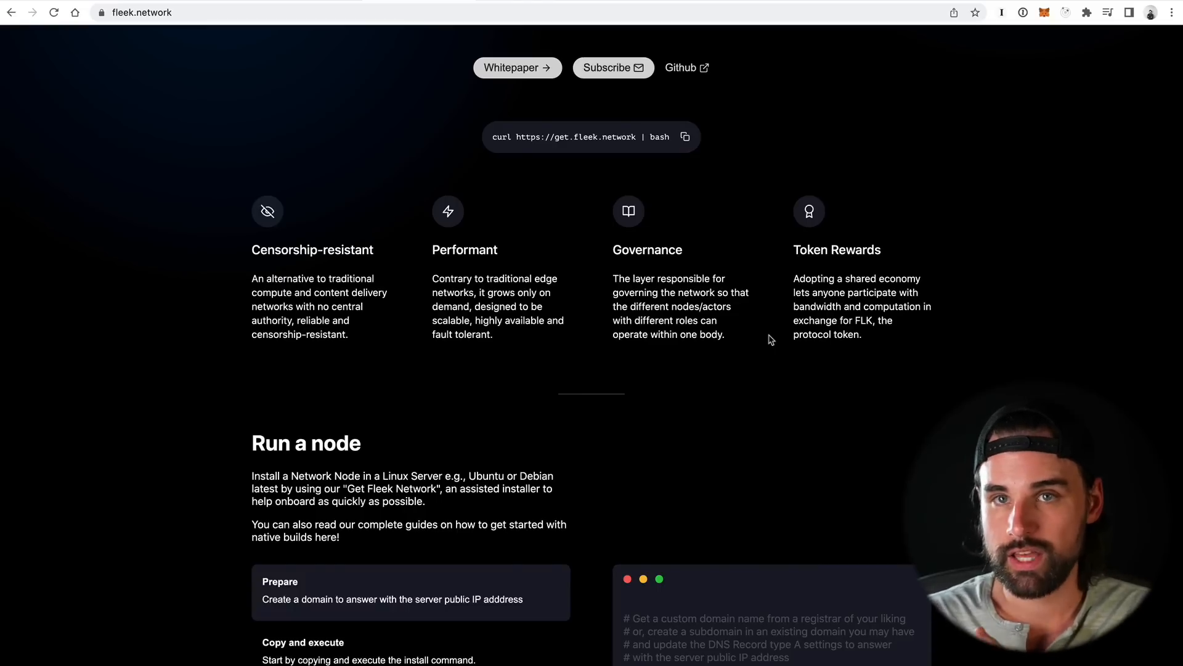
pyautogui.scroll(3)
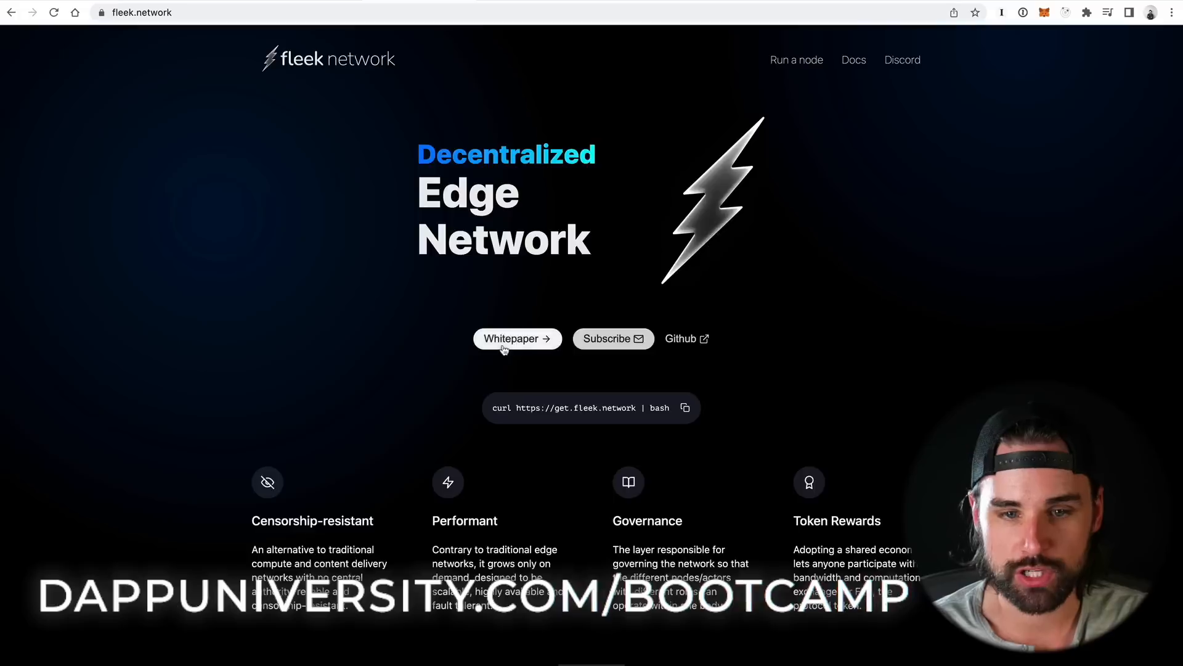
pyautogui.click(516, 338)
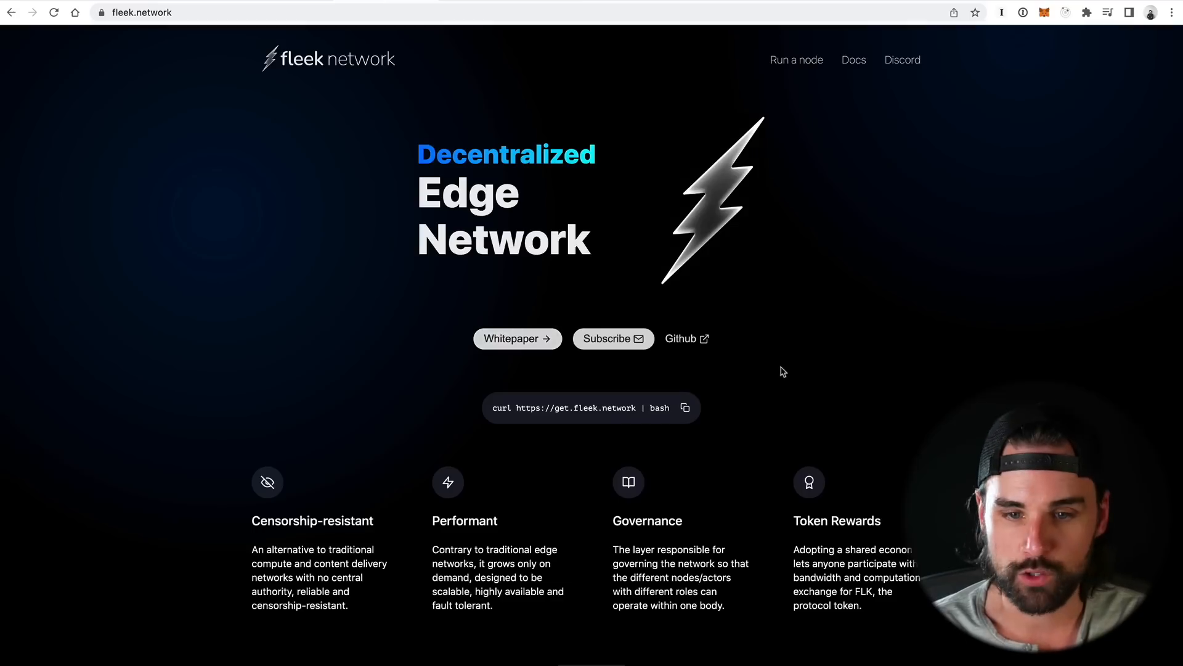
# Scroll the fleek.network homepage down past the feature cards to the Run a node section
pyautogui.scroll(-3)
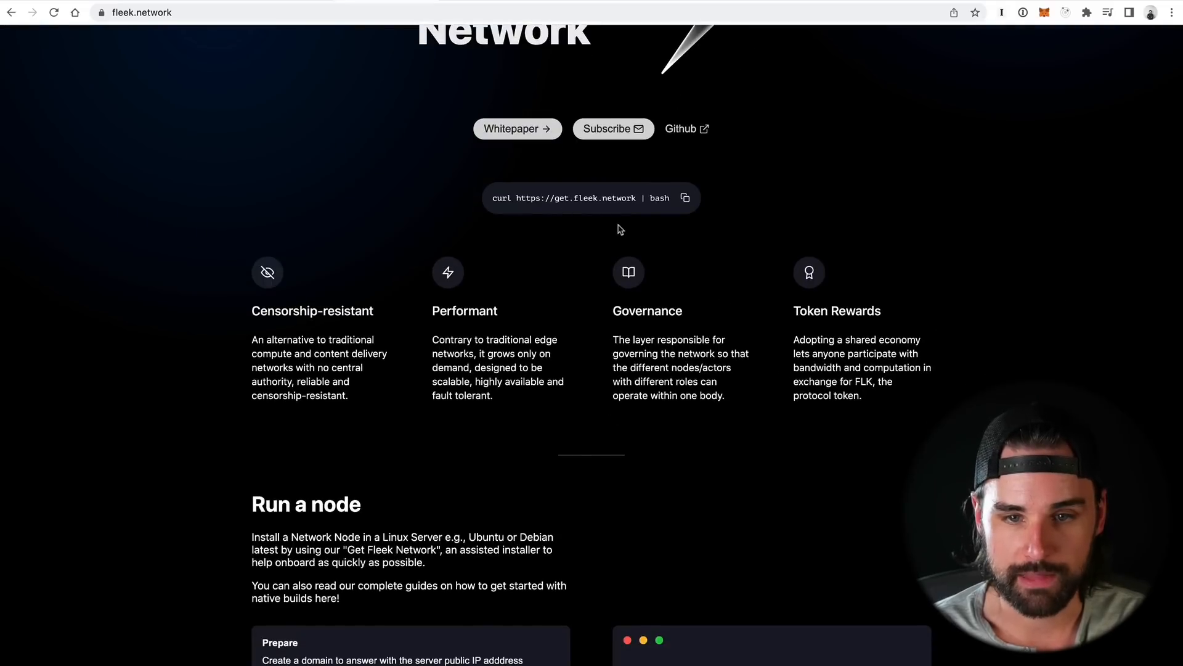
pyautogui.scroll(-3)
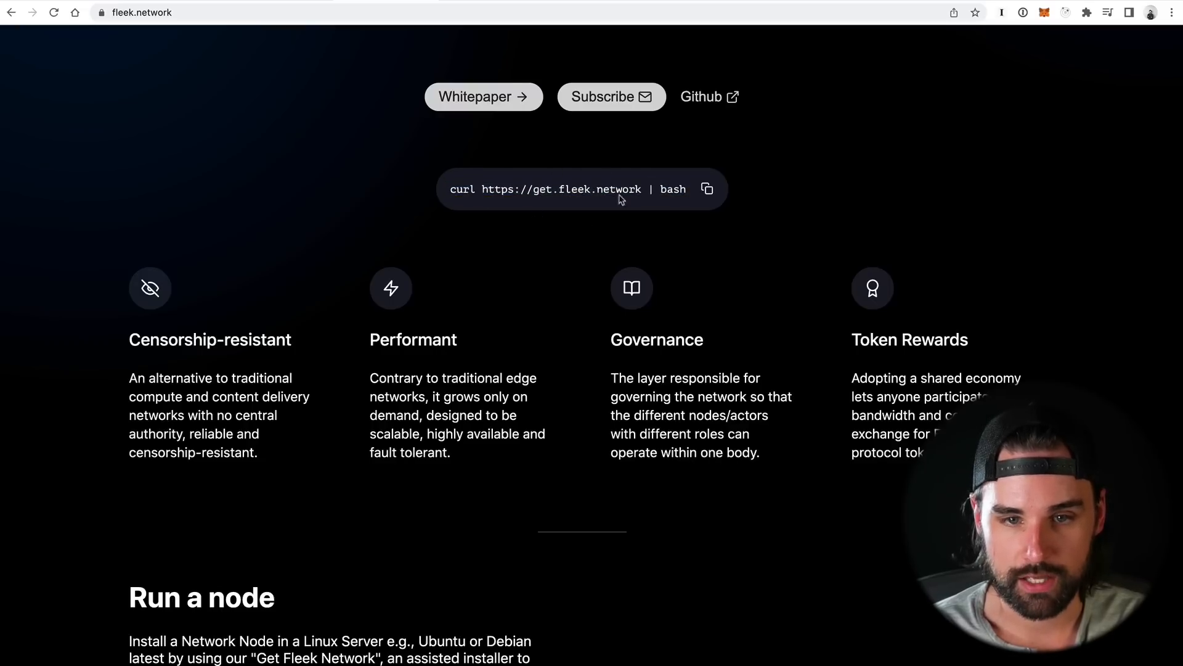
pyautogui.scroll(-3)
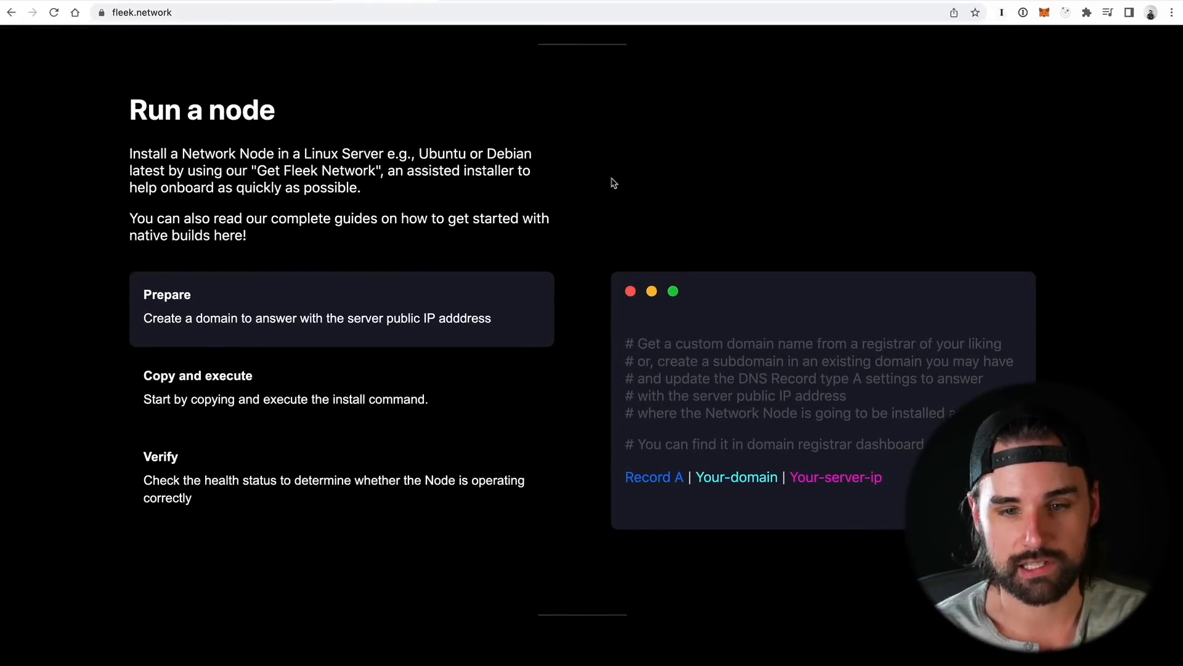
pyautogui.moveTo(430, 481)
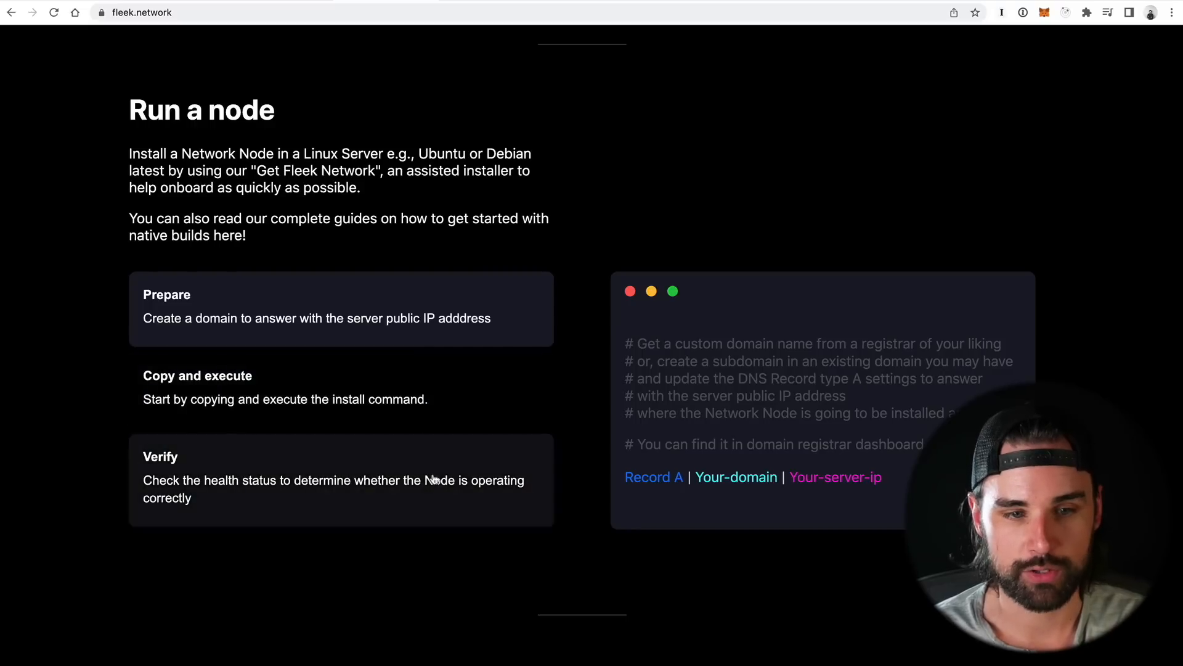
# Reveal the Verify step with its curl ping health-check command for the node
pyautogui.click(341, 478)
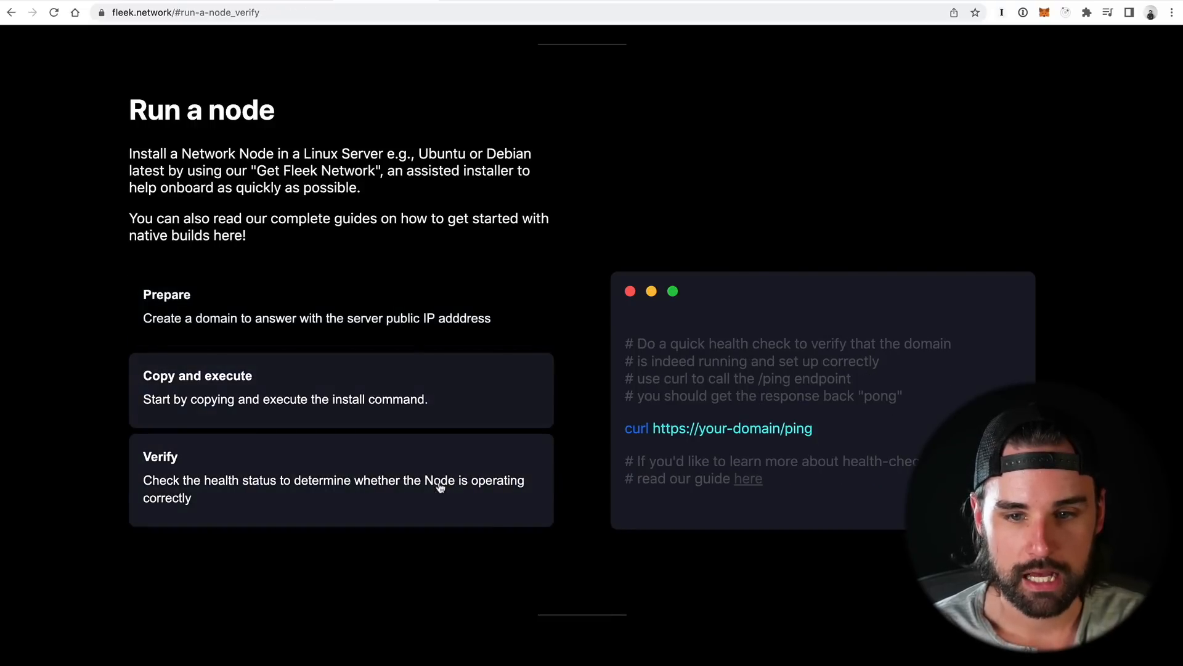
pyautogui.scroll(-3)
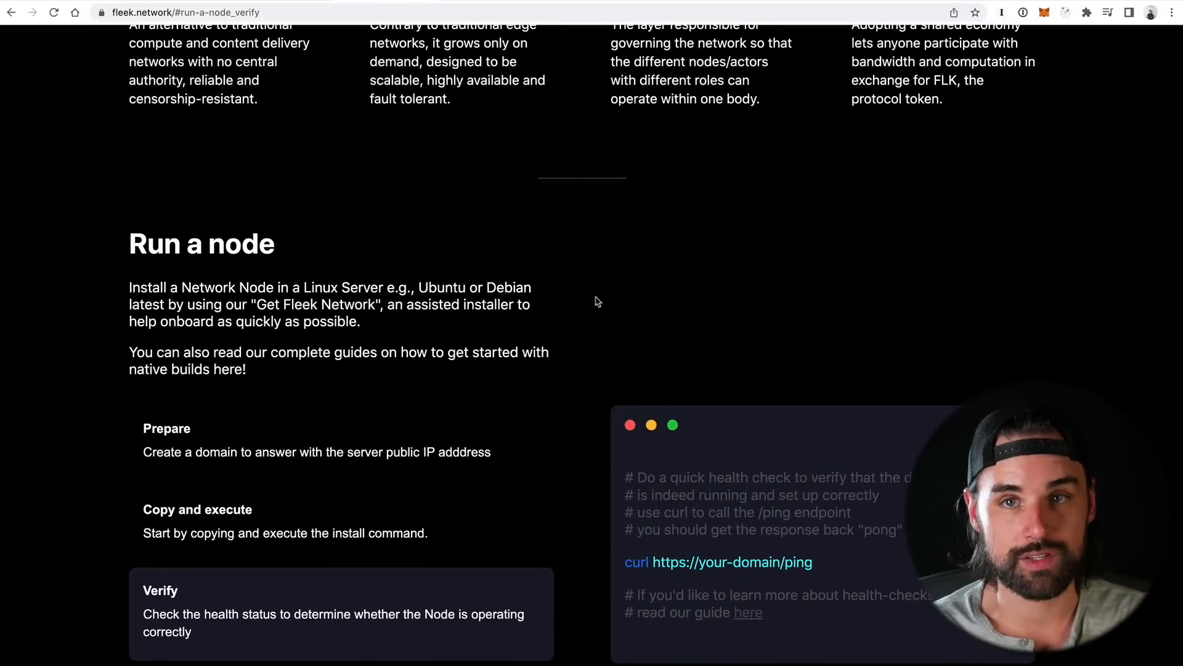
pyautogui.moveTo(603, 297)
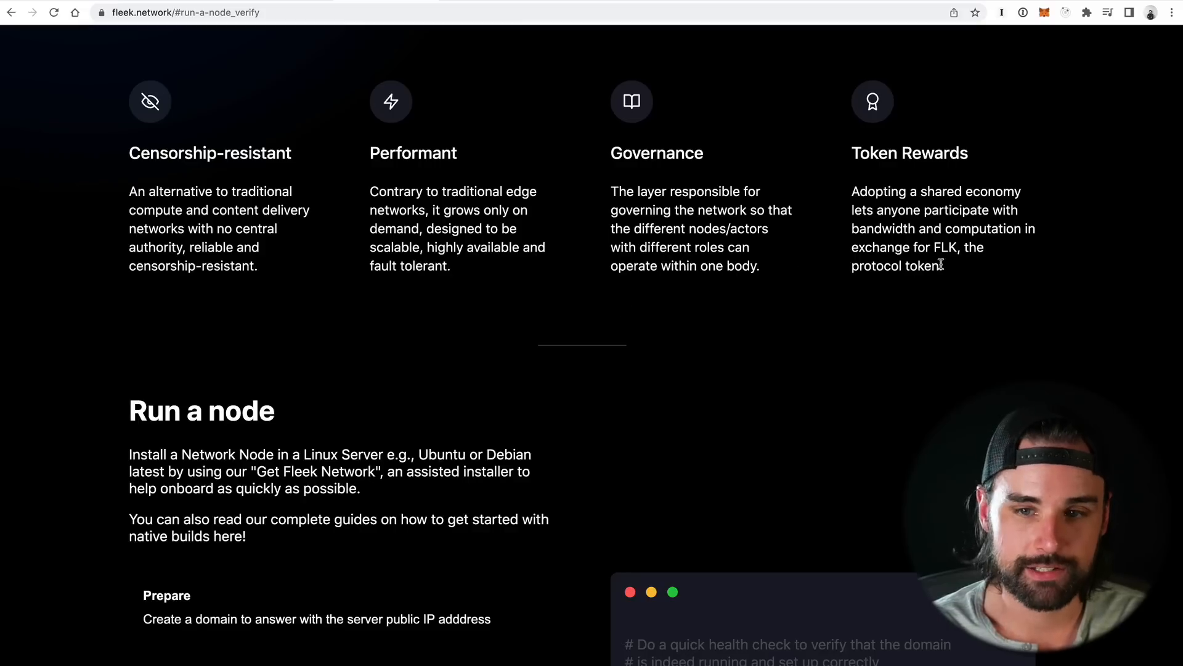
# Highlight the Token Rewards text before returning to the hero section with the install command
pyautogui.moveTo(850, 191); pyautogui.dragTo(942, 266)
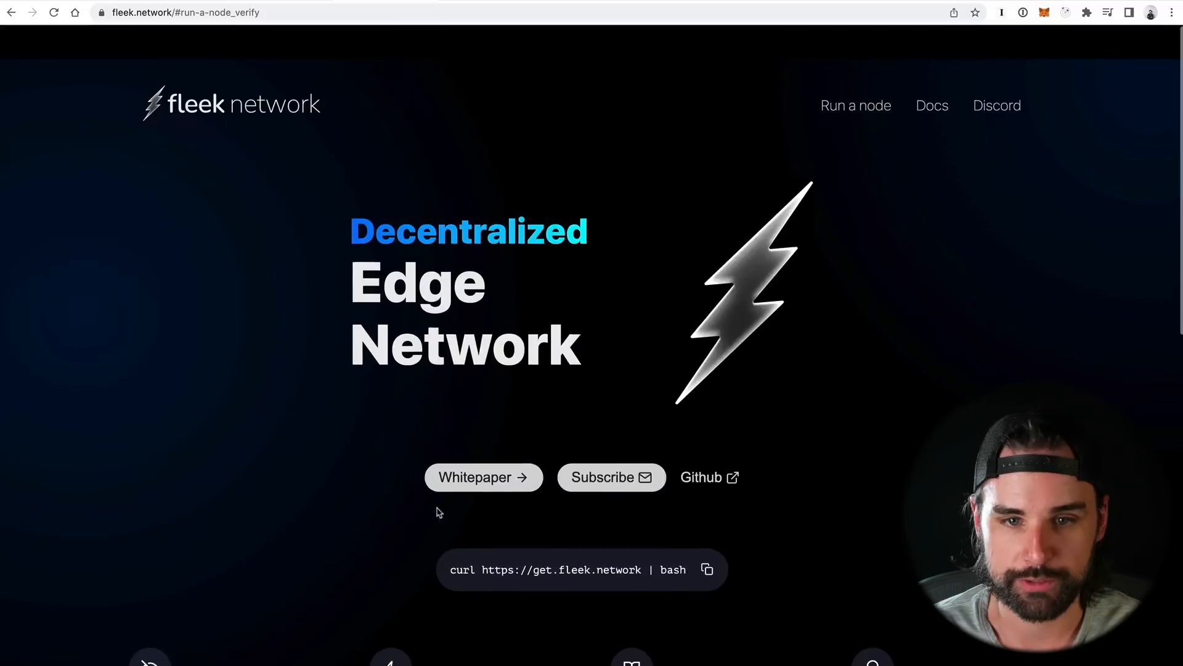
pyautogui.scroll(-3)
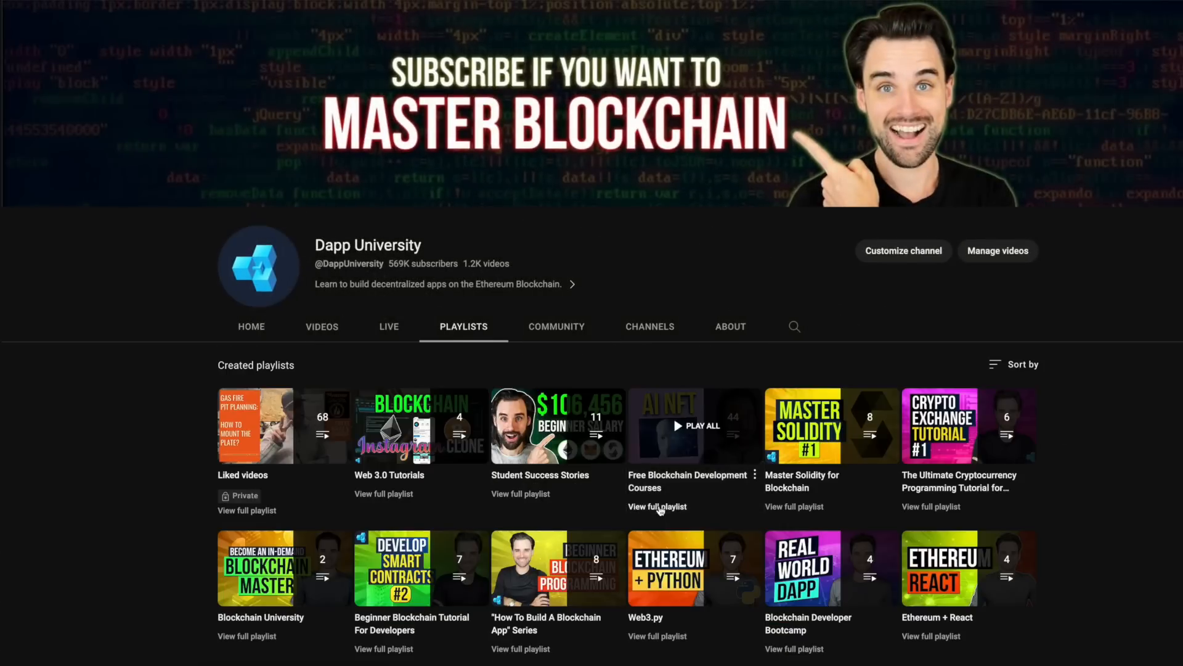
# View the full Free Blockchain Development Courses playlist with its 44 videos
pyautogui.click(664, 481)
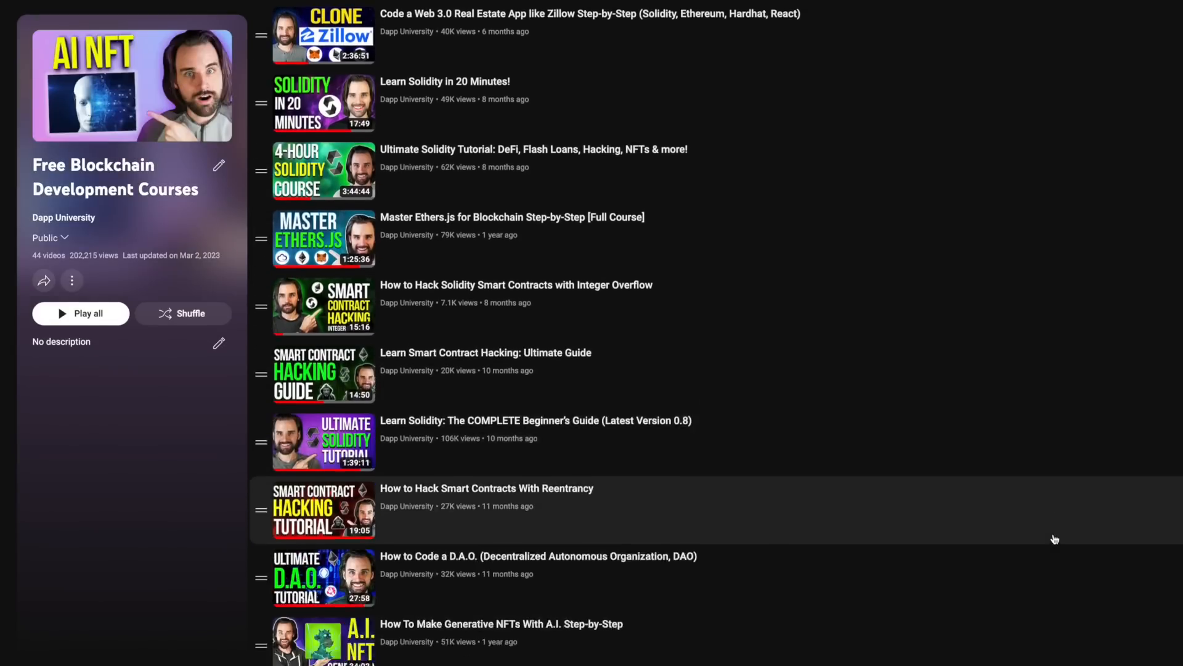